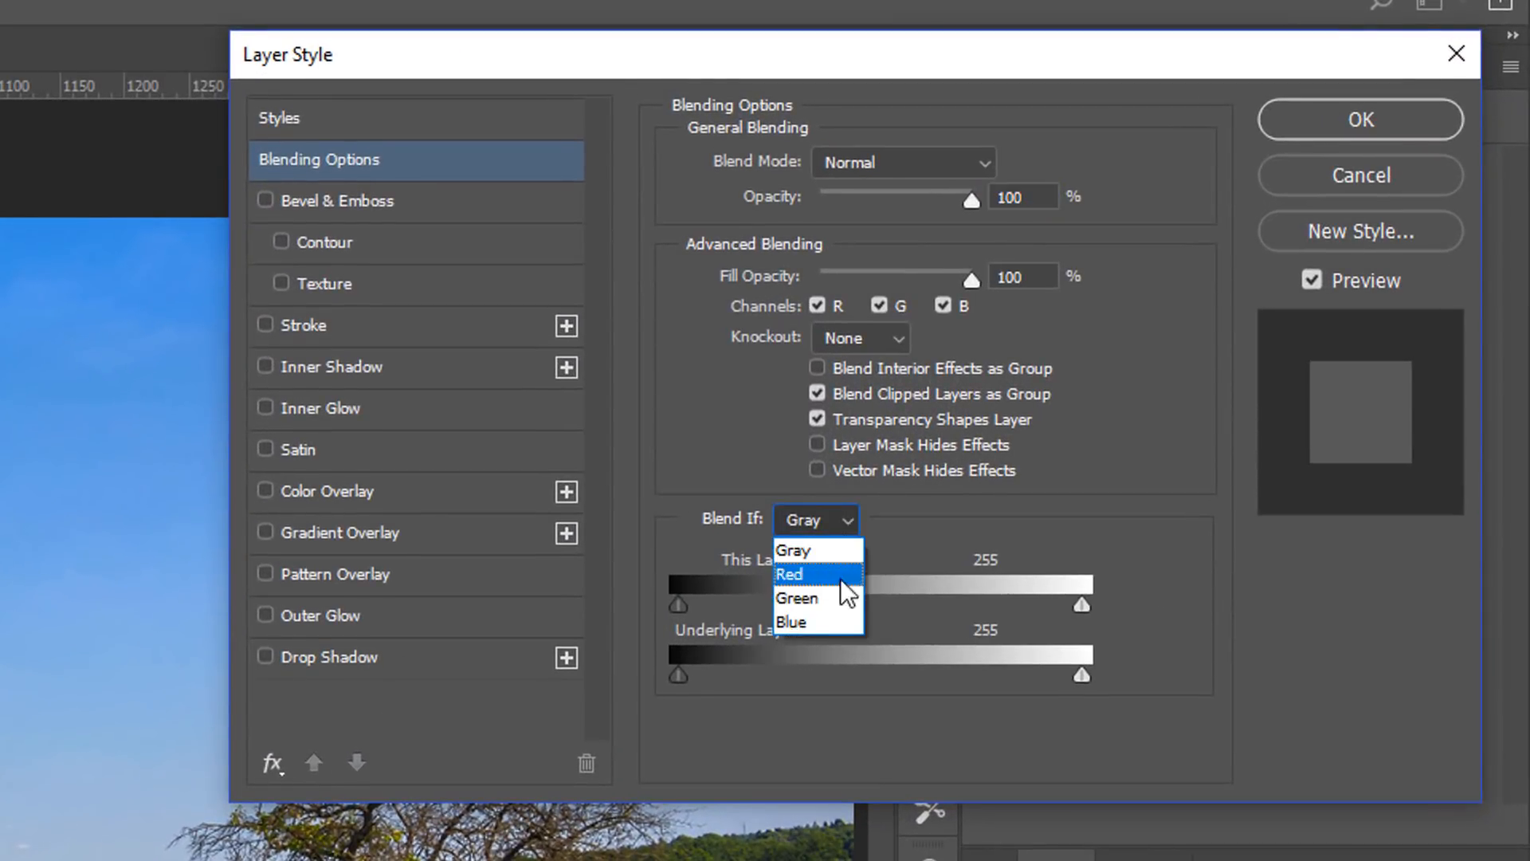
# Step: Set Blend If to Blue and split the This Layer white slider to 164/197
pyautogui.click(791, 621)
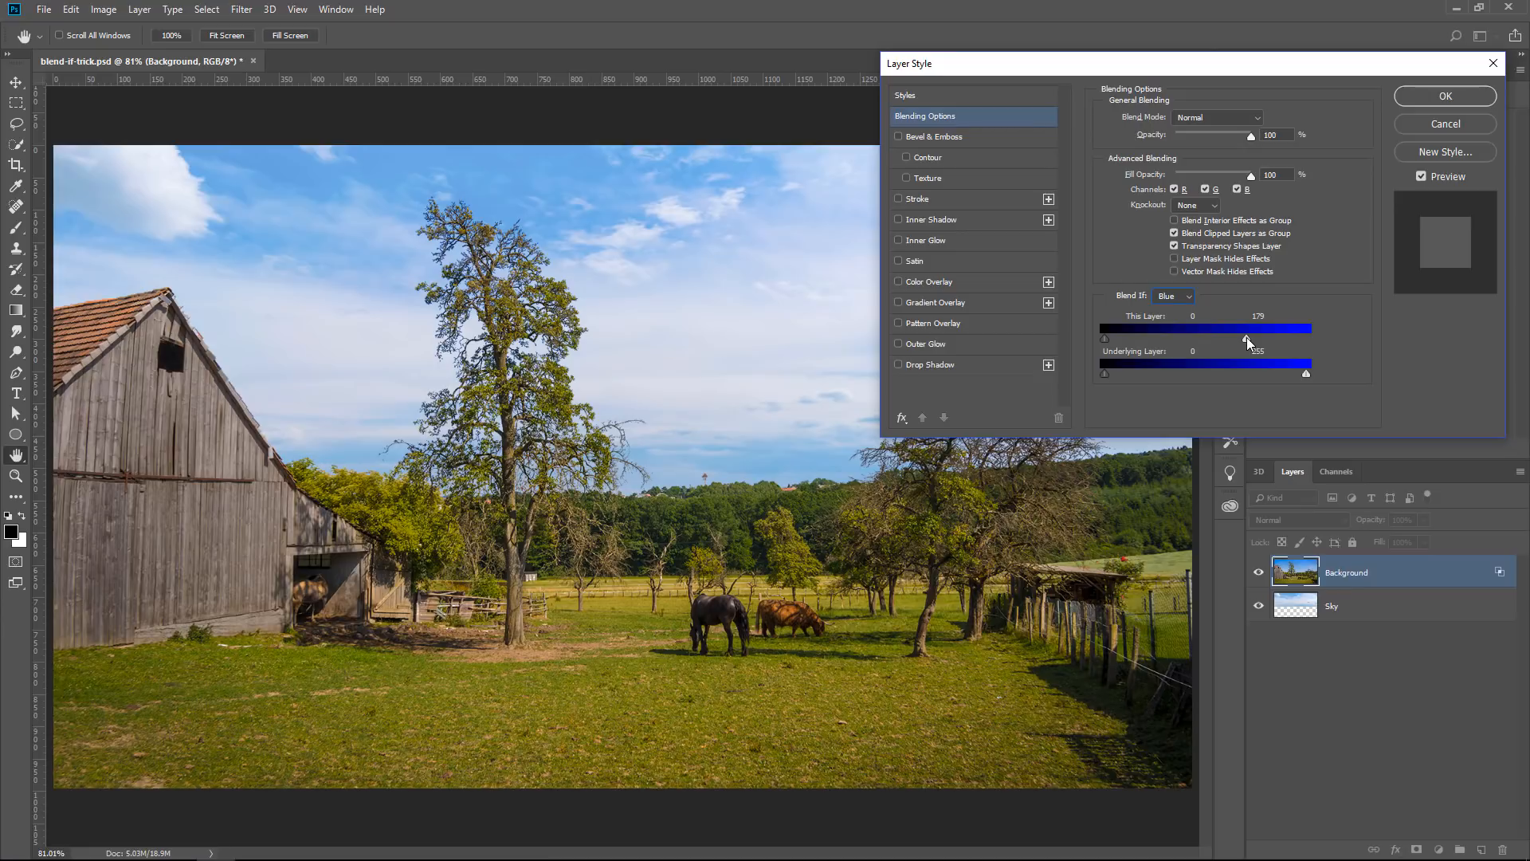
pyautogui.press('alt')
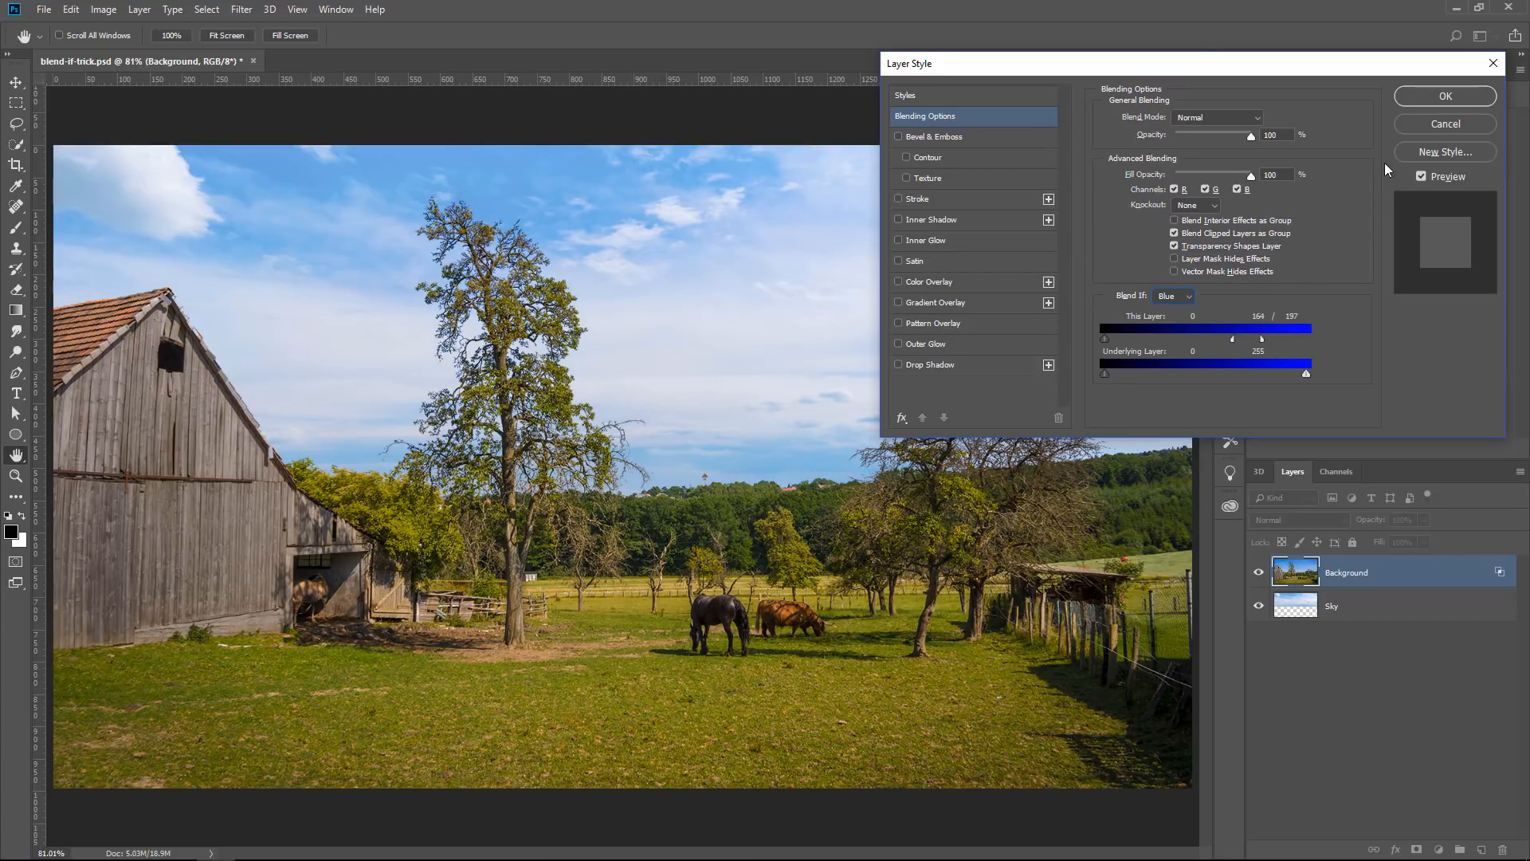
pyautogui.click(1444, 95)
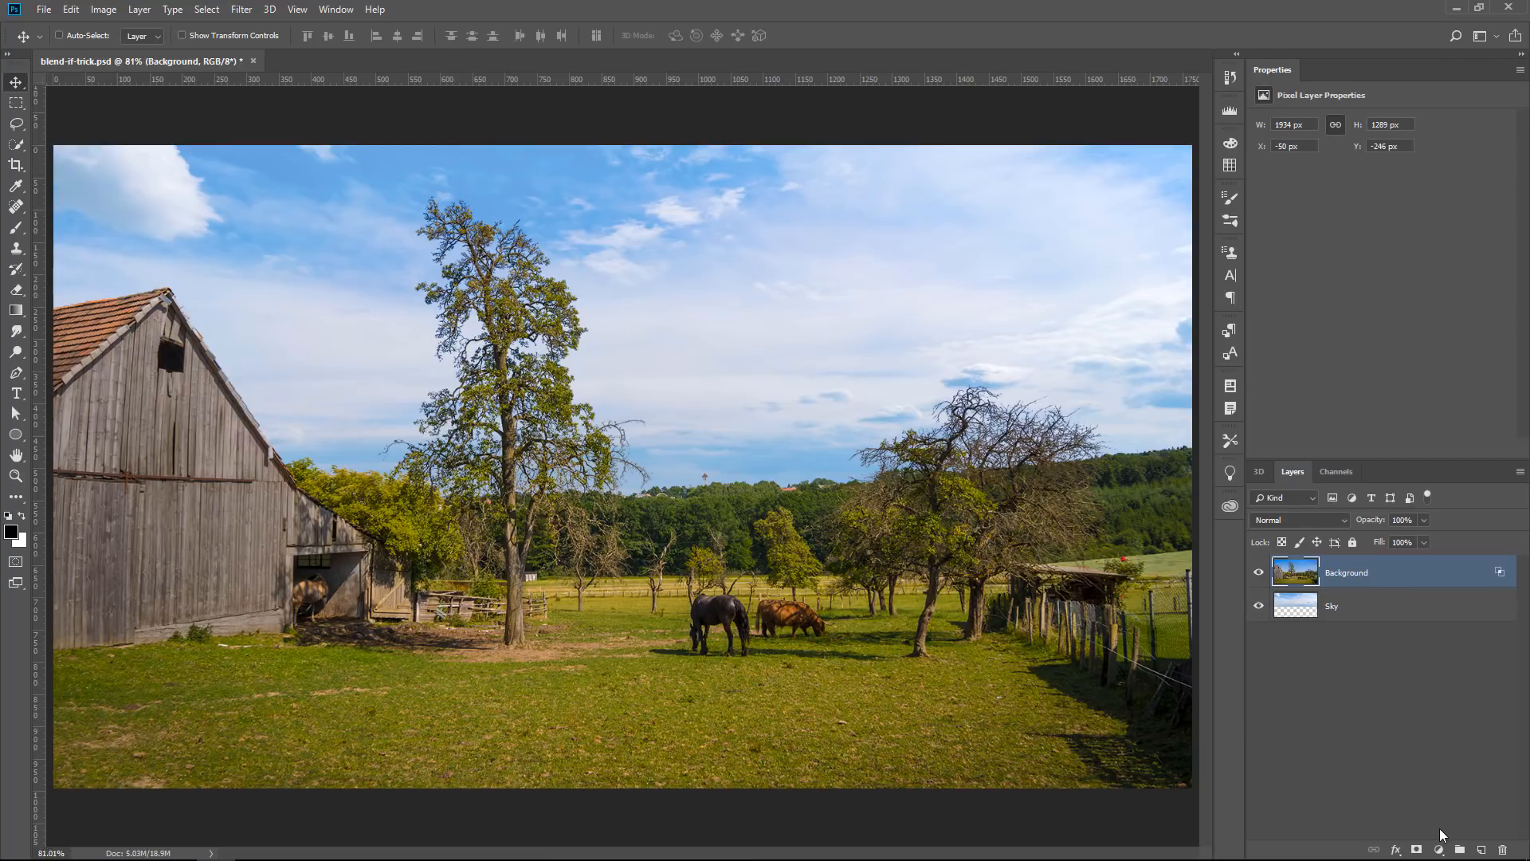
# Step: Add an Exposure adjustment layer at about -2.81, clipped to the Background layer
pyautogui.click(1415, 848)
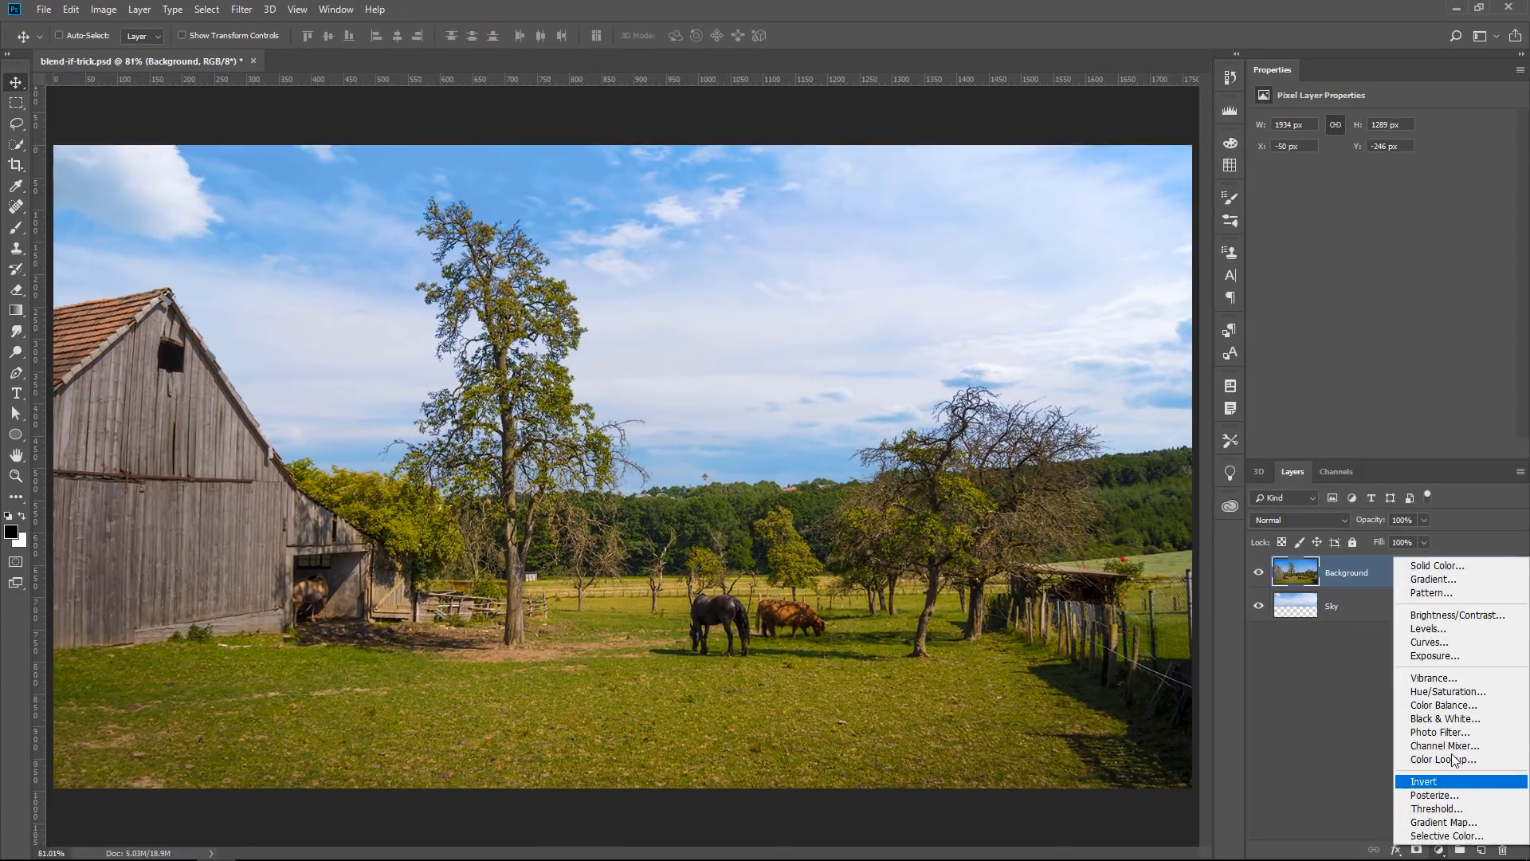
pyautogui.click(1434, 656)
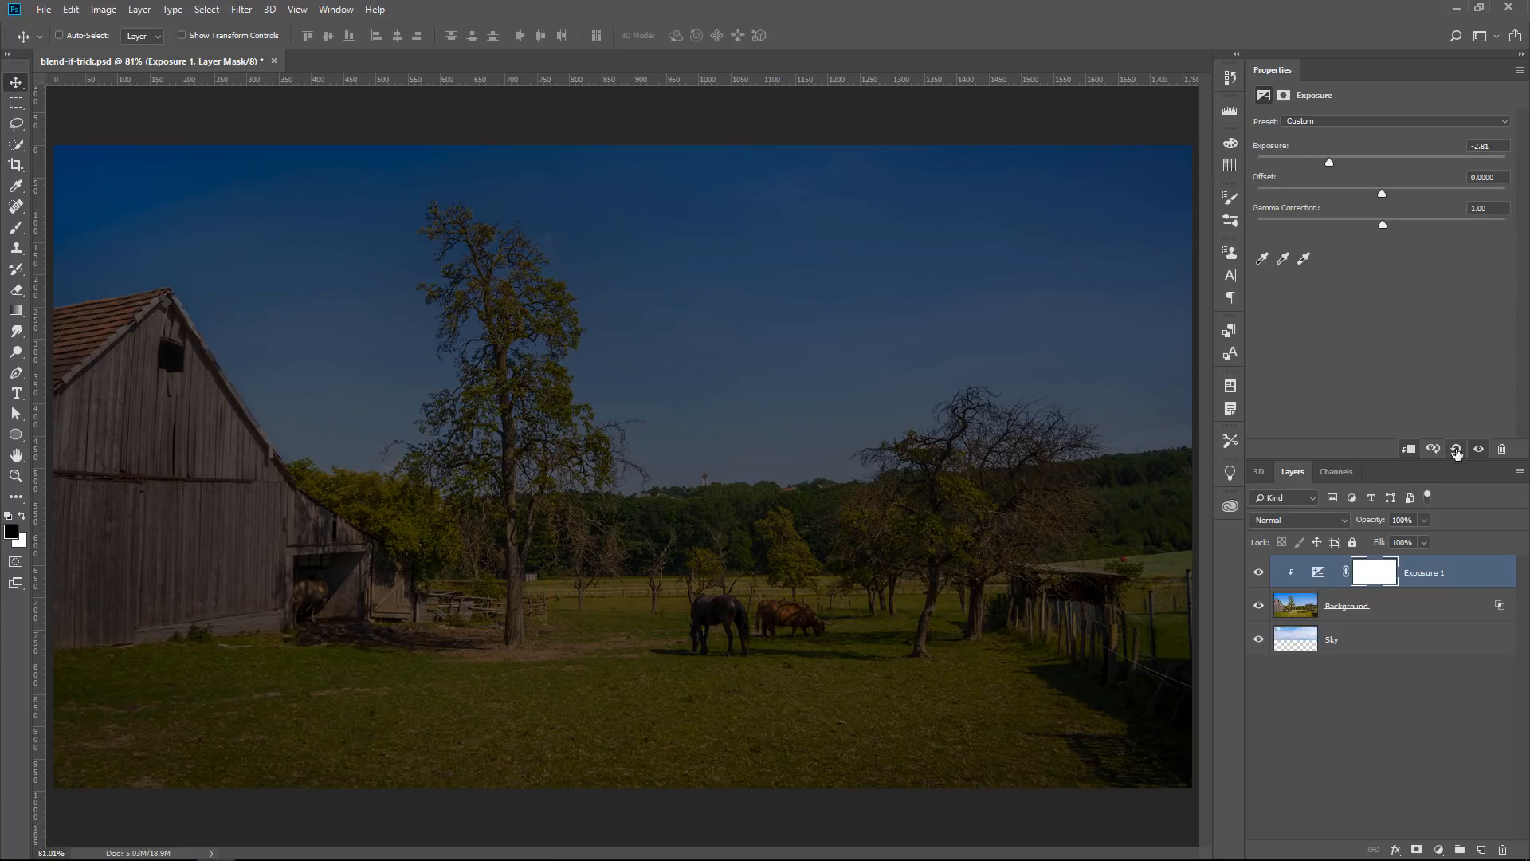
pyautogui.click(1456, 448)
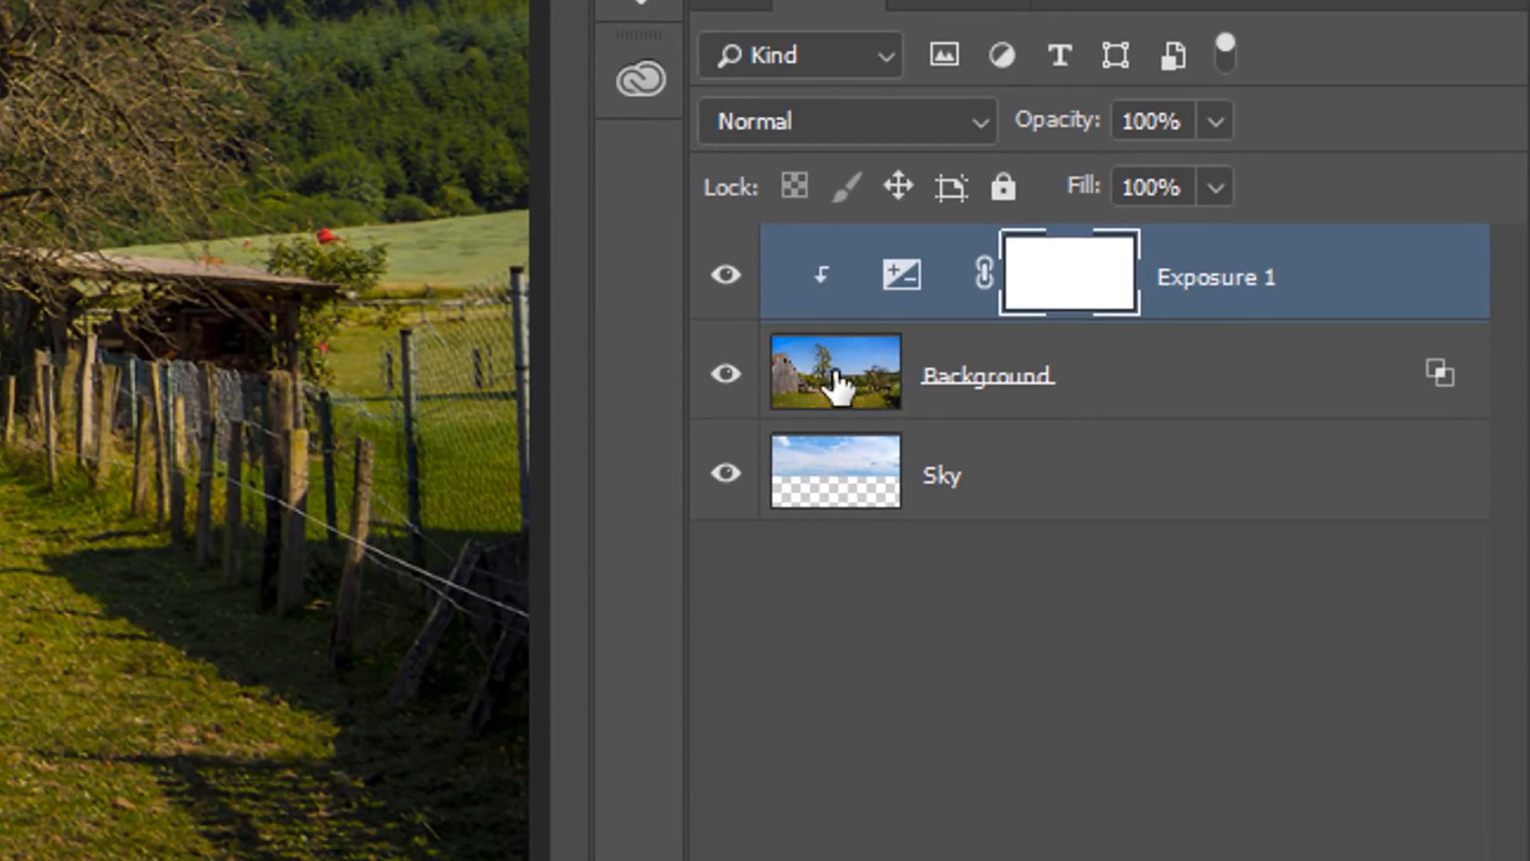
pyautogui.moveTo(1191, 391)
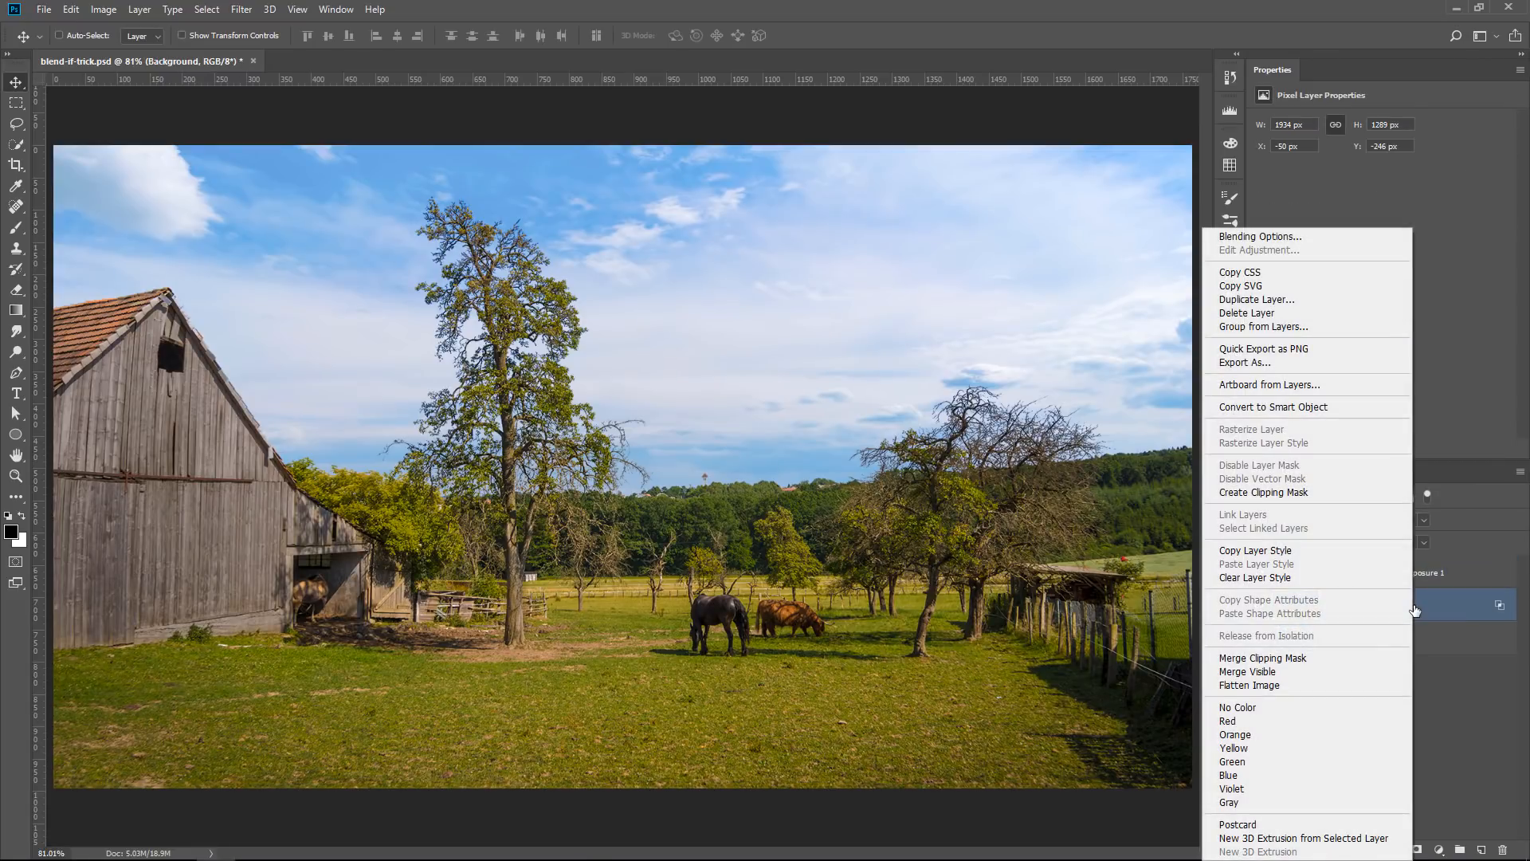
pyautogui.moveTo(1342, 424)
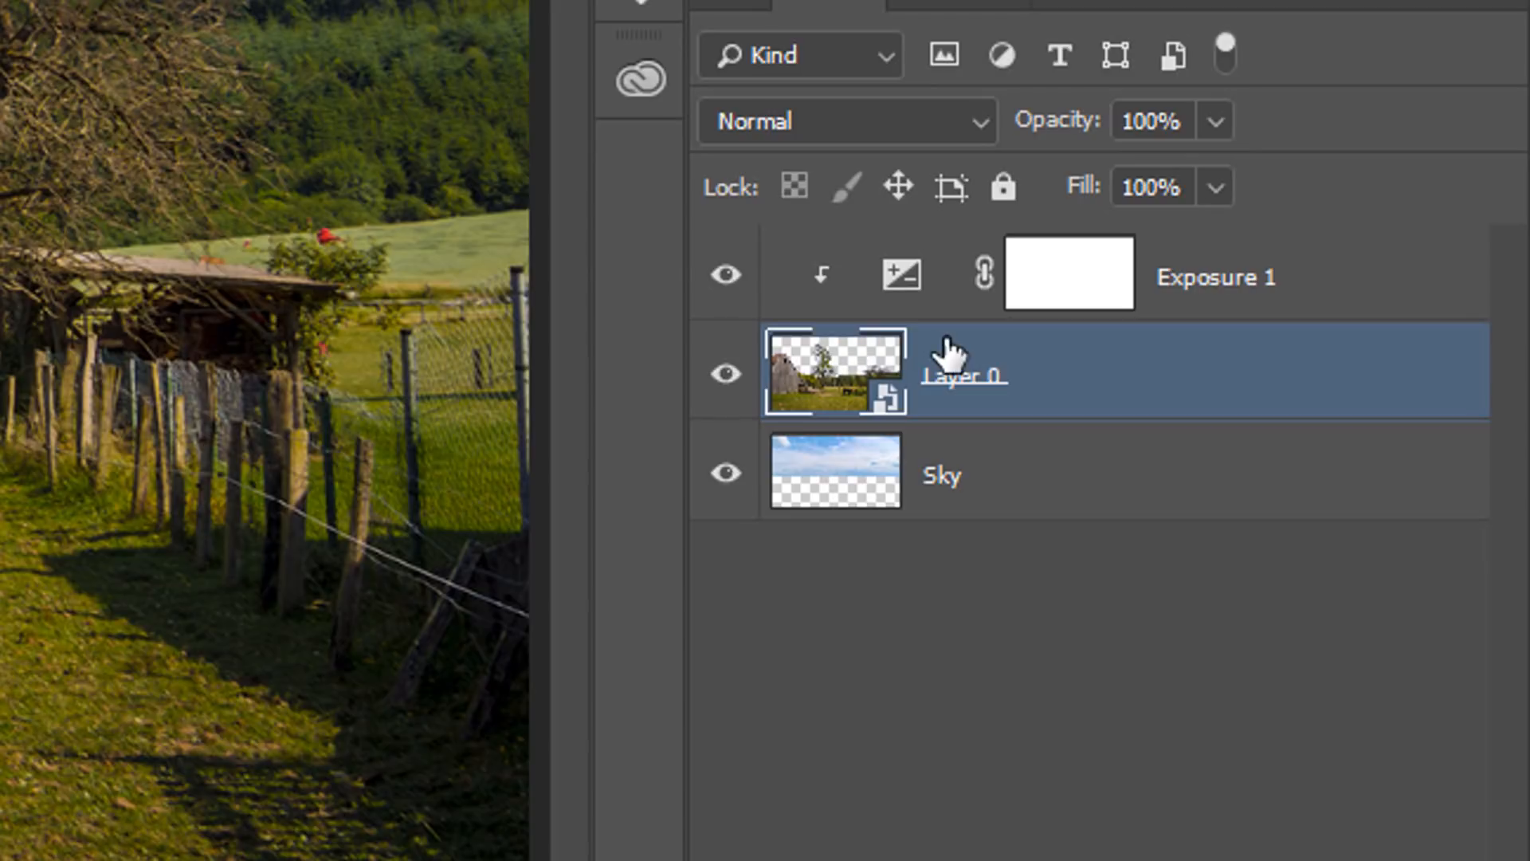
pyautogui.moveTo(969, 366)
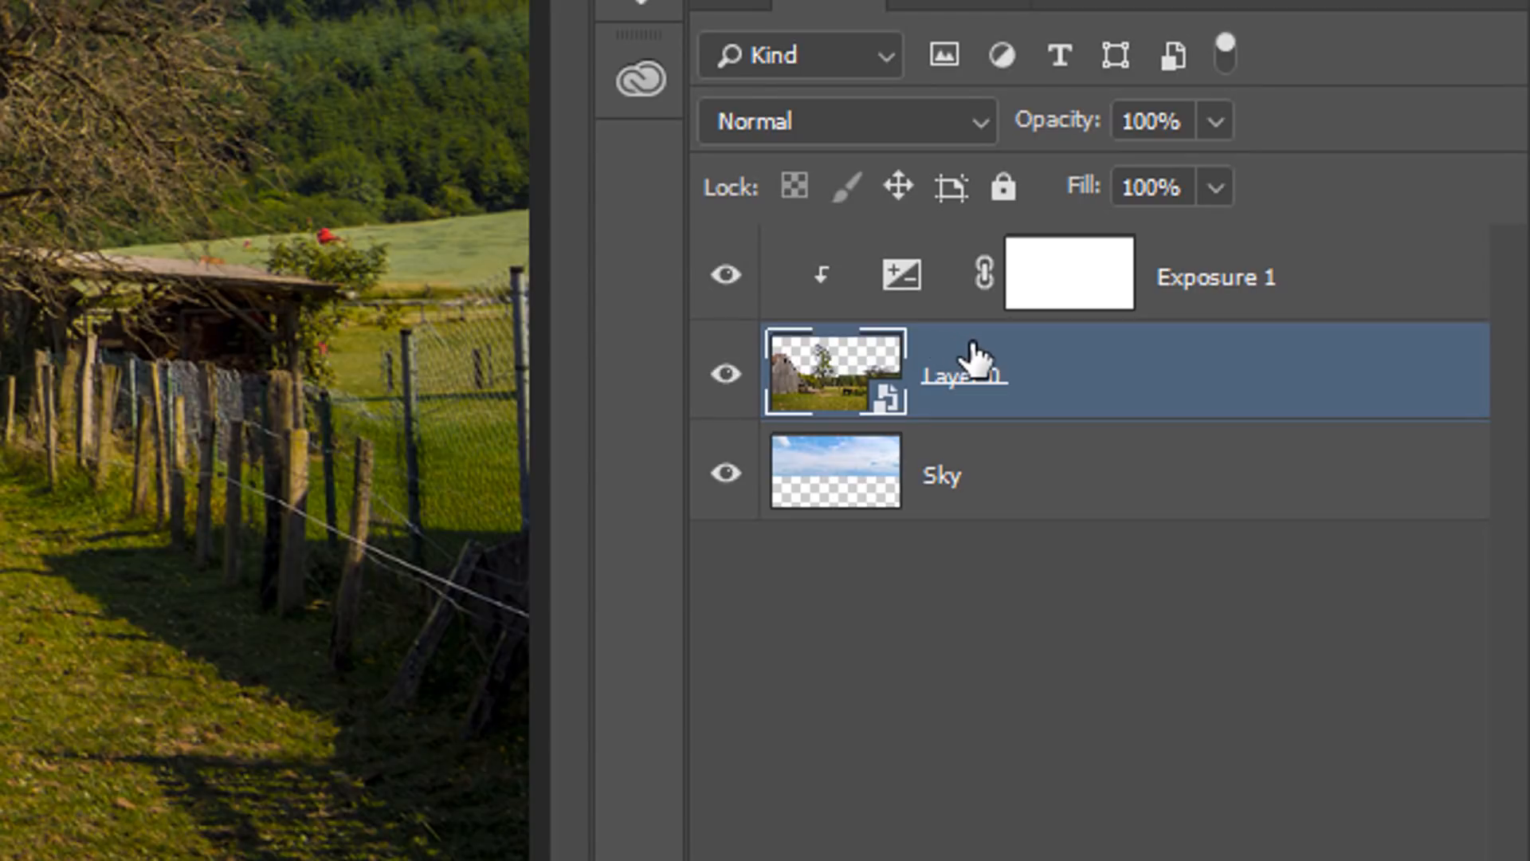